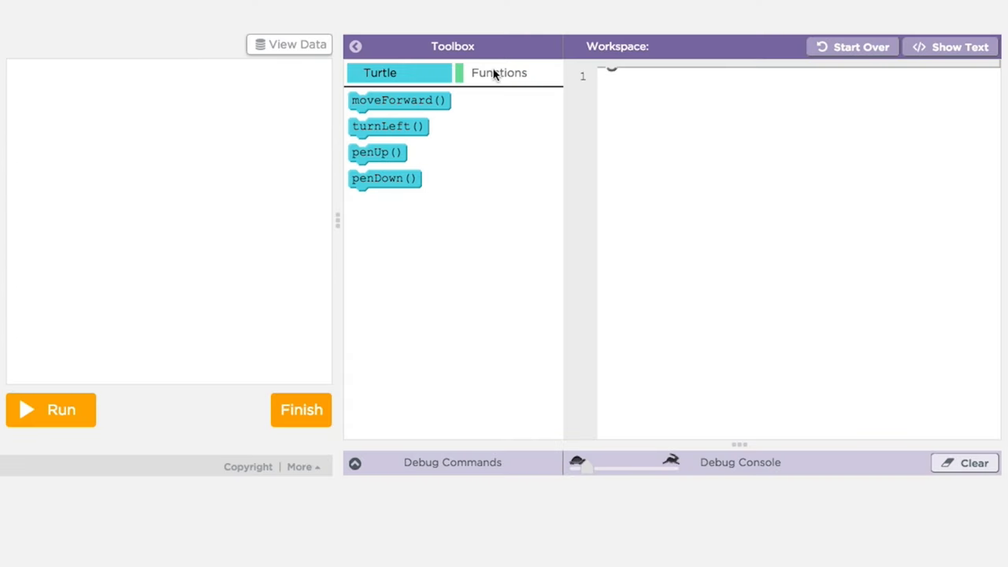
# Open the Functions category to reveal the function definition and call blocks
pyautogui.click(498, 73)
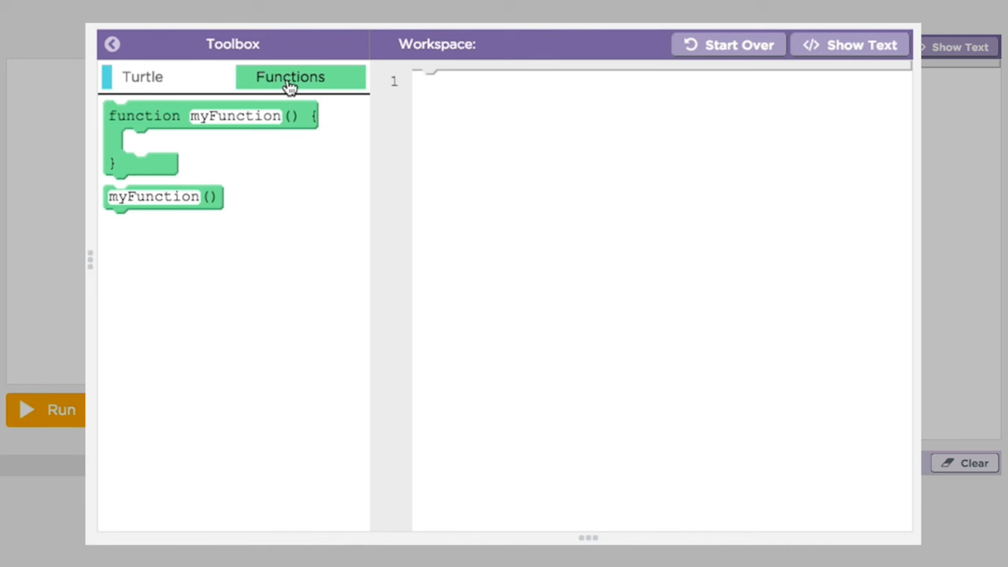
pyautogui.moveTo(400, 148)
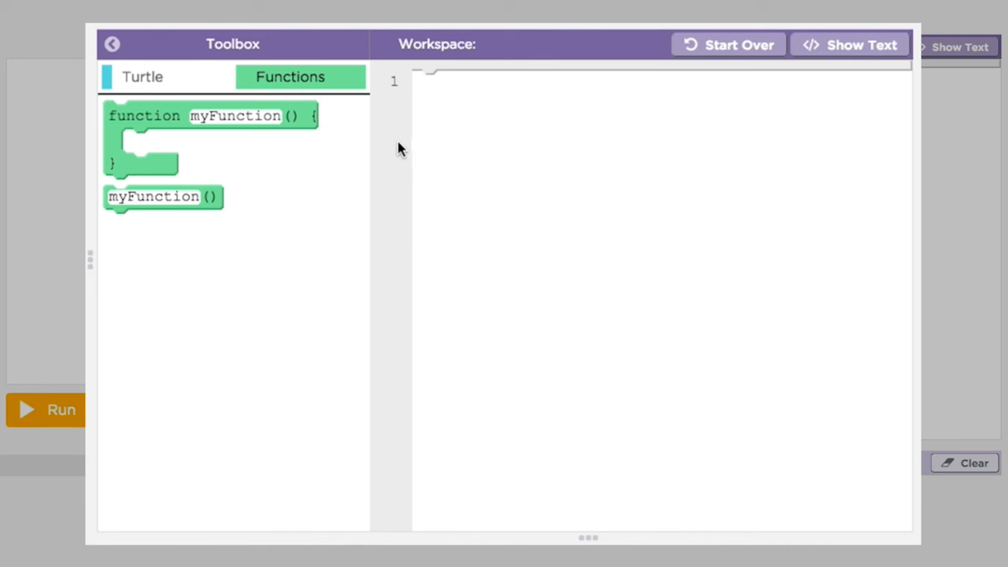
pyautogui.moveTo(236, 116)
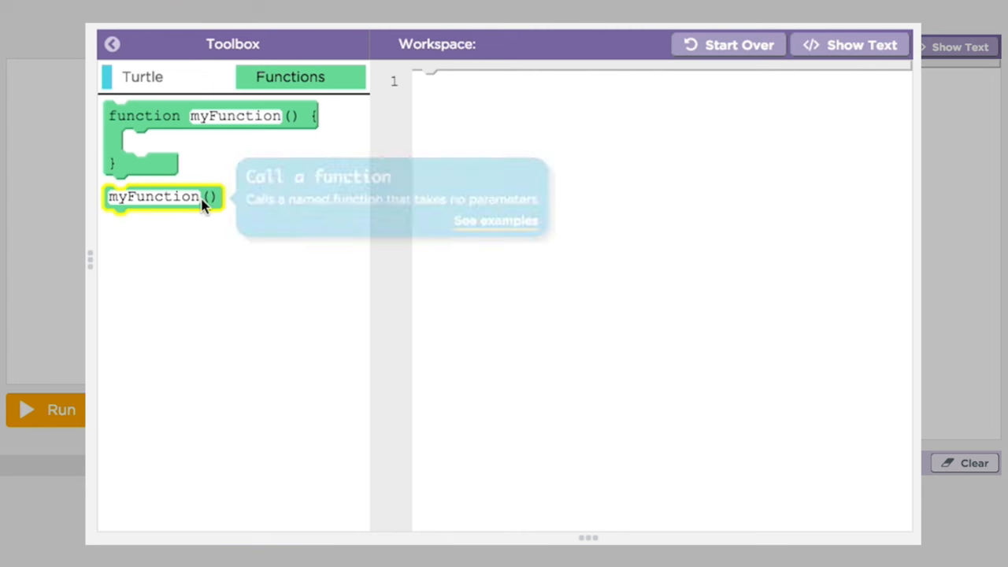
pyautogui.moveTo(321, 279)
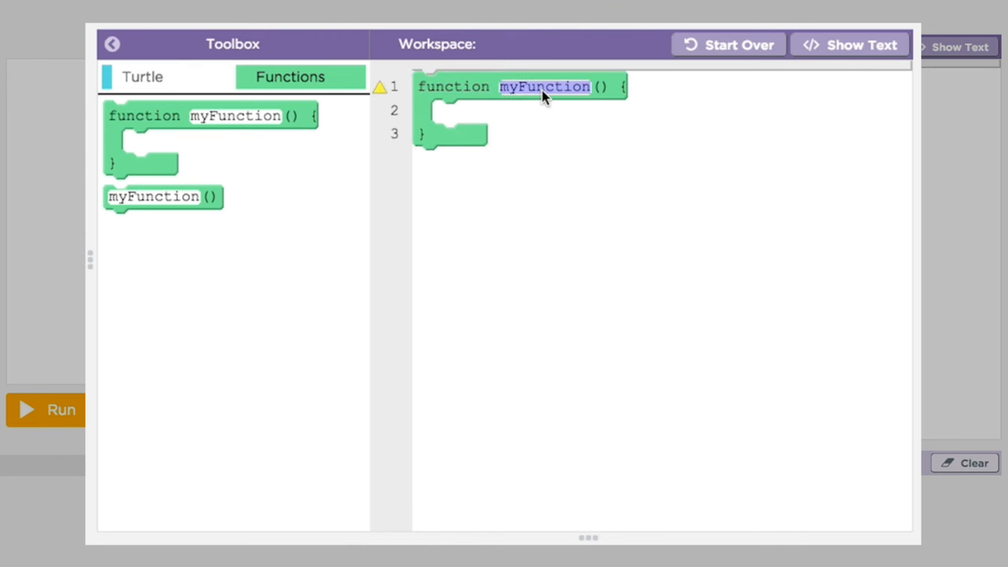
# Rename myFunction to moveTwice and add moveForward() from Turtle into its body
pyautogui.write('move')
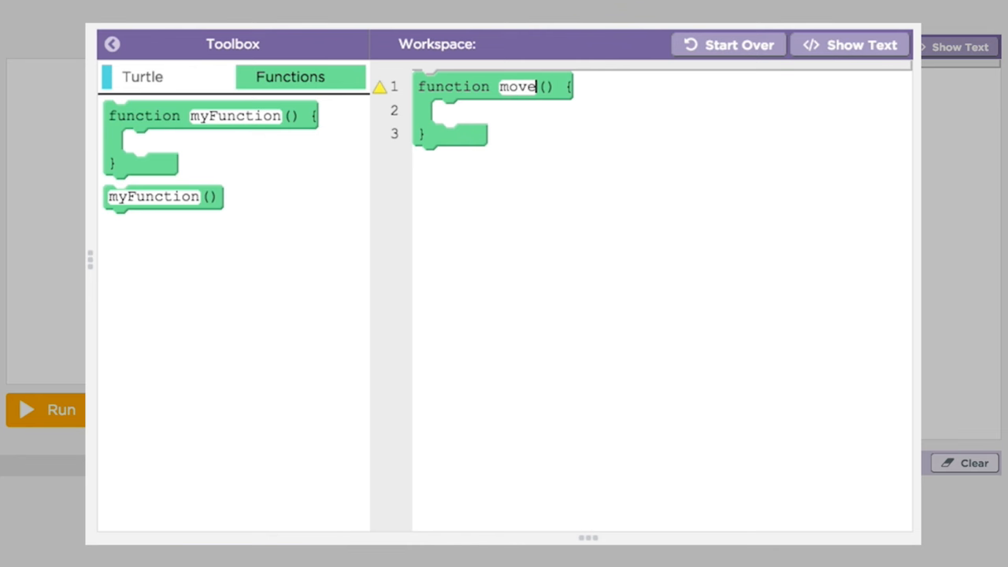
pyautogui.write('Twice')
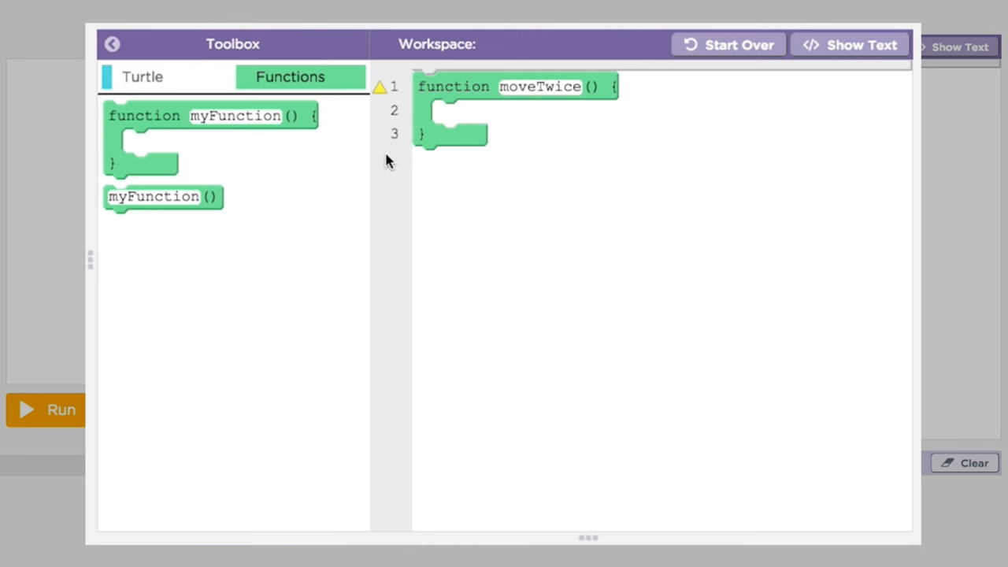
pyautogui.click(142, 76)
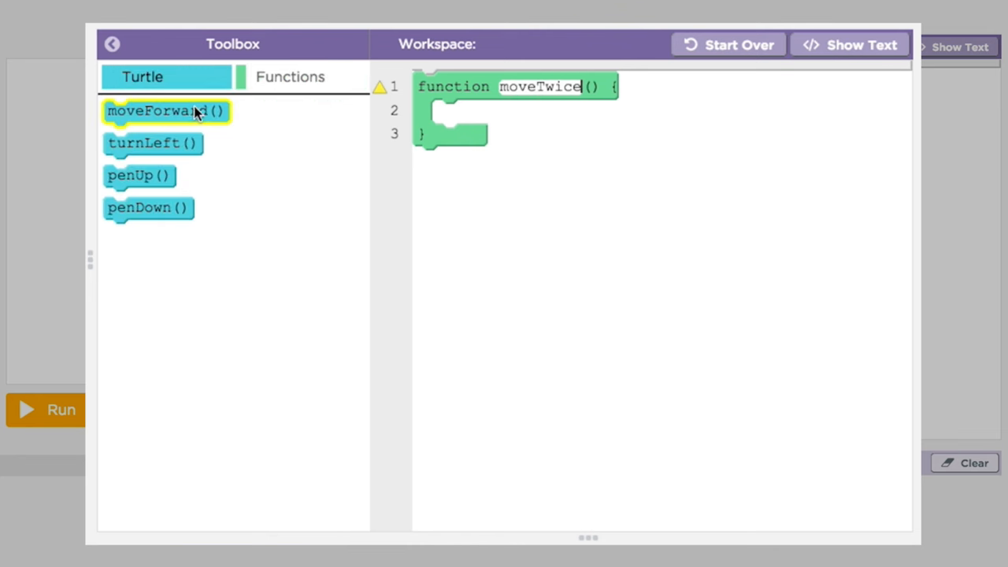
pyautogui.moveTo(165, 110); pyautogui.dragTo(500, 111)
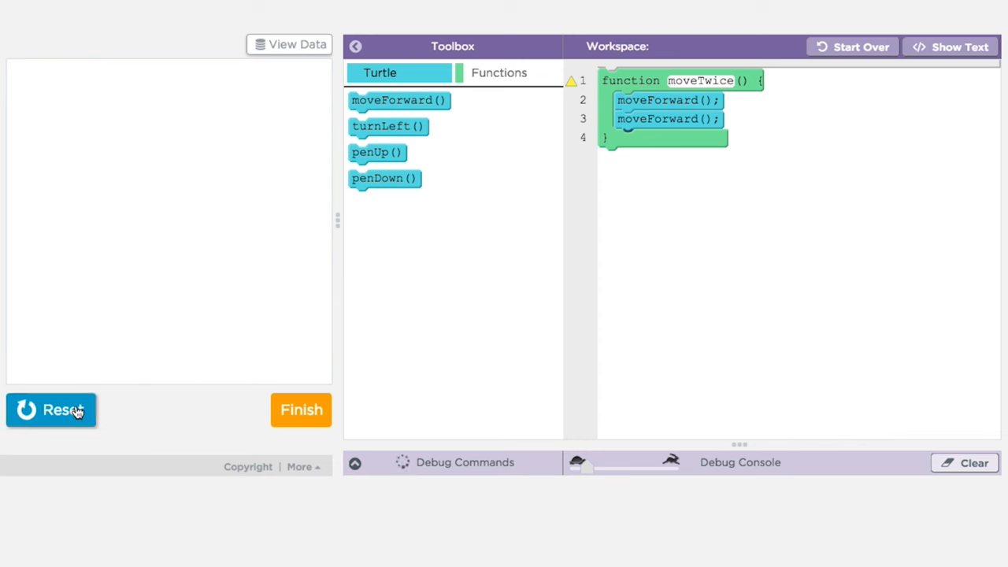
# Reset the turtle display and reopen the Functions blocks
pyautogui.click(51, 409)
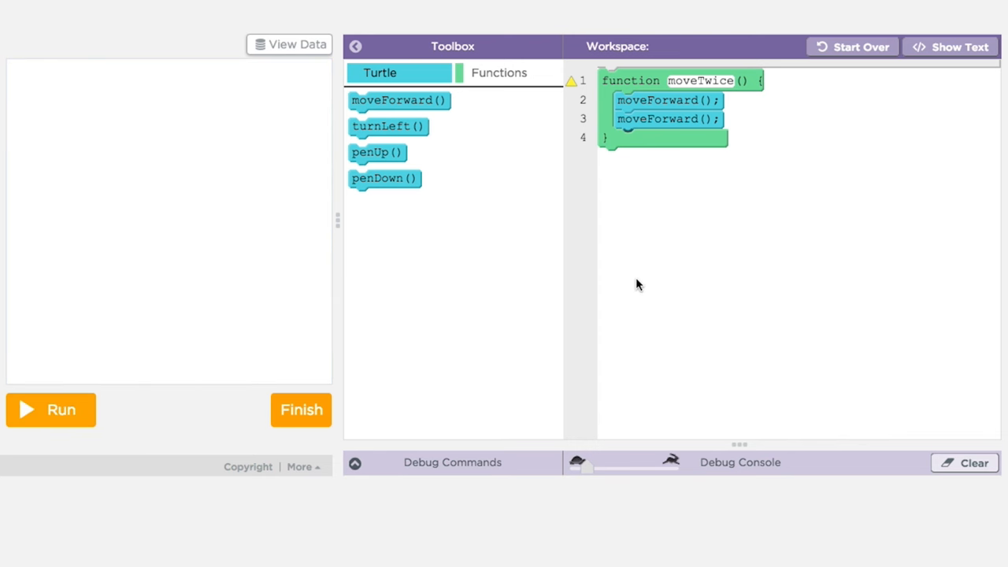
pyautogui.moveTo(498, 73)
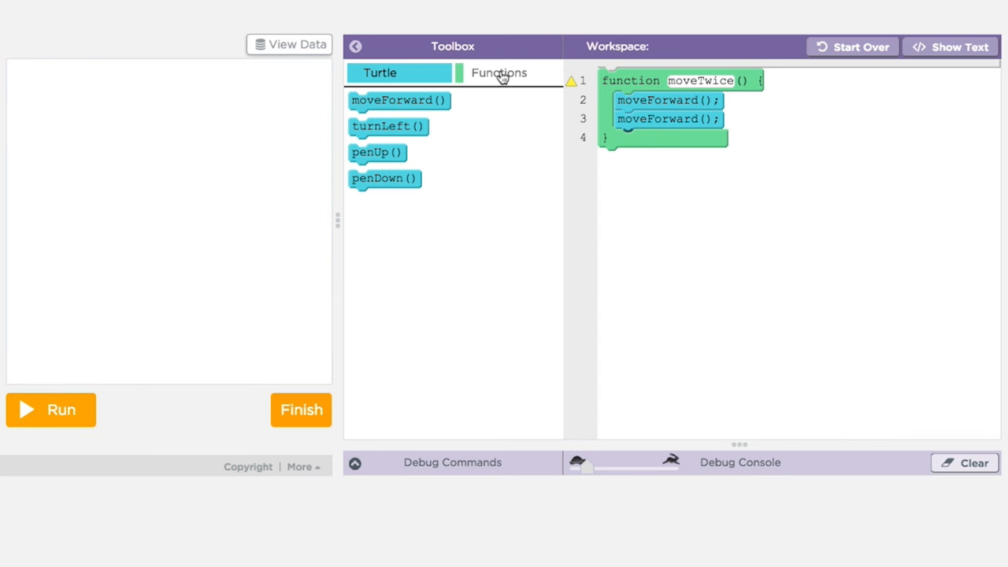
pyautogui.click(497, 72)
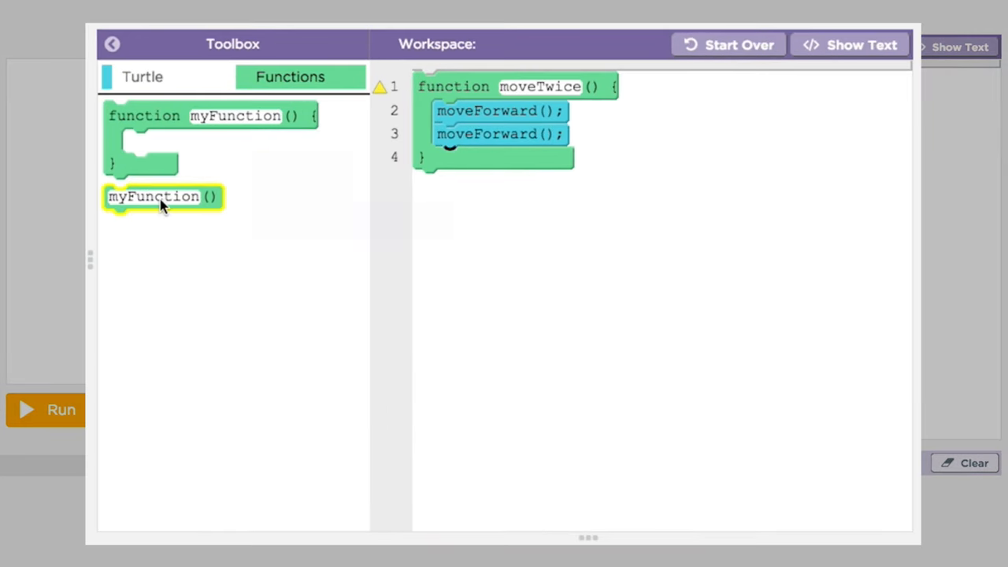
# Add a moveTwice() call below the definition, run to see an upward line, then reset
pyautogui.moveTo(162, 196); pyautogui.dragTo(472, 181)
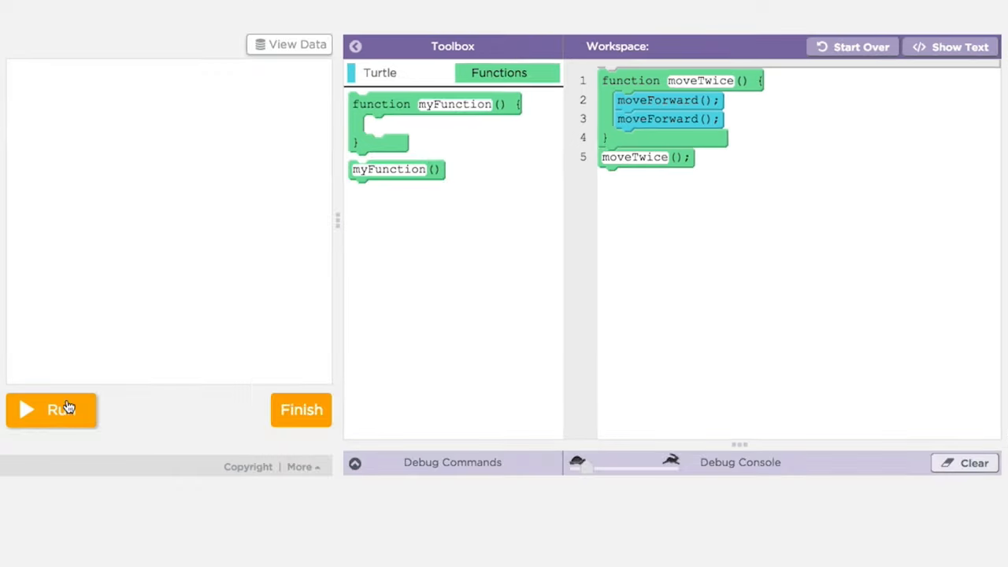
pyautogui.click(51, 409)
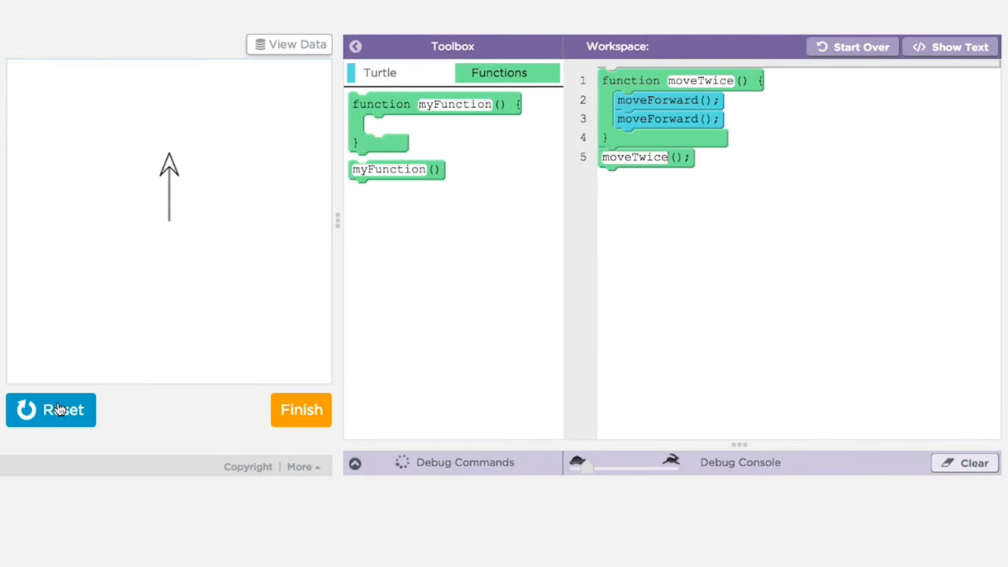
pyautogui.click(50, 409)
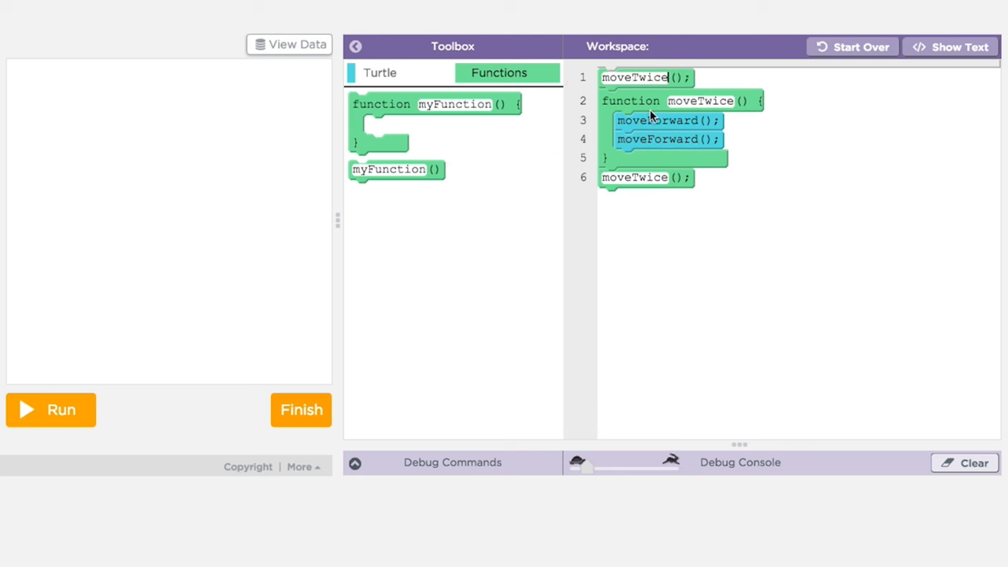
# Run with both moveTwice() calls to draw a longer line, then reset
pyautogui.click(51, 410)
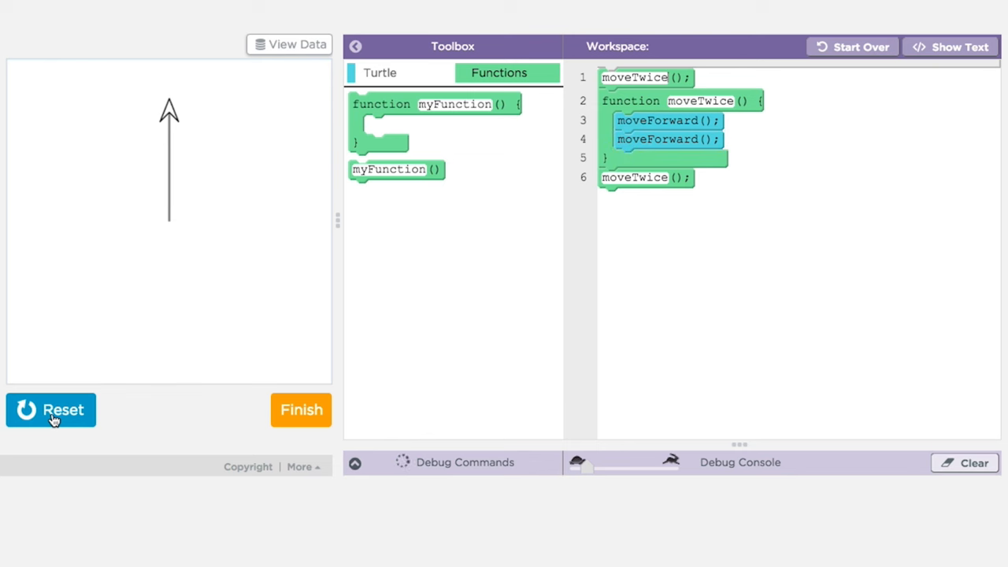
pyautogui.click(50, 410)
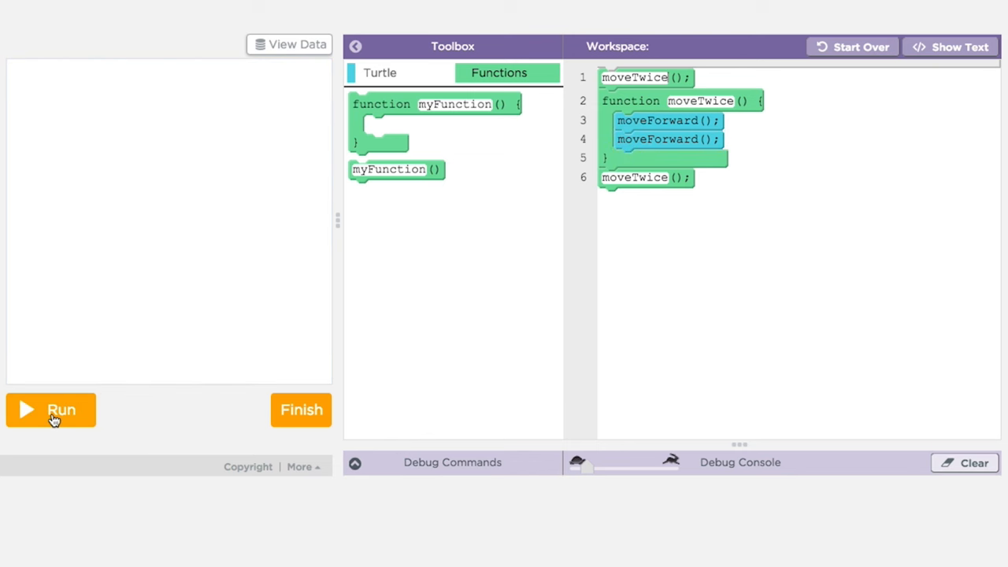
pyautogui.moveTo(303, 309)
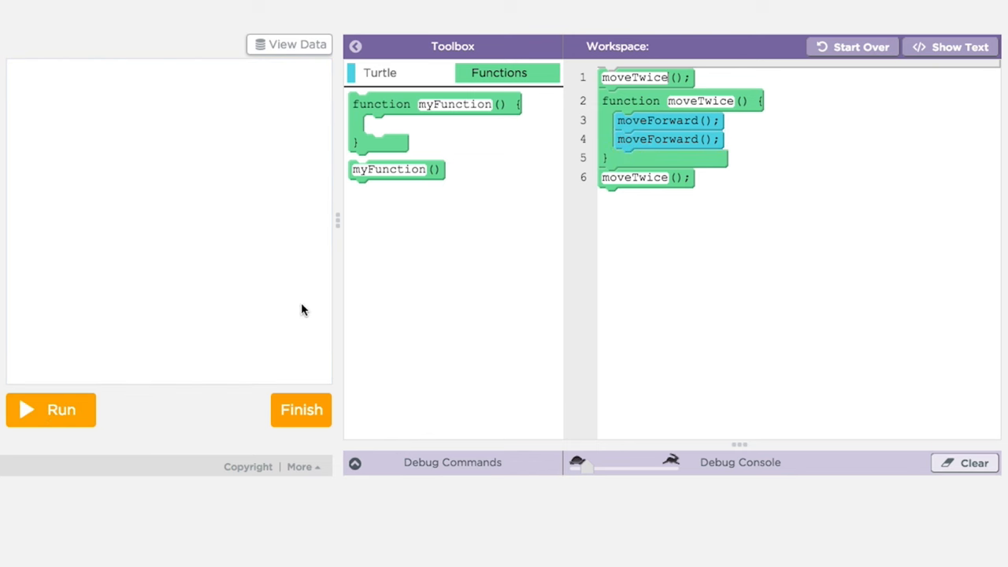
pyautogui.moveTo(824, 178)
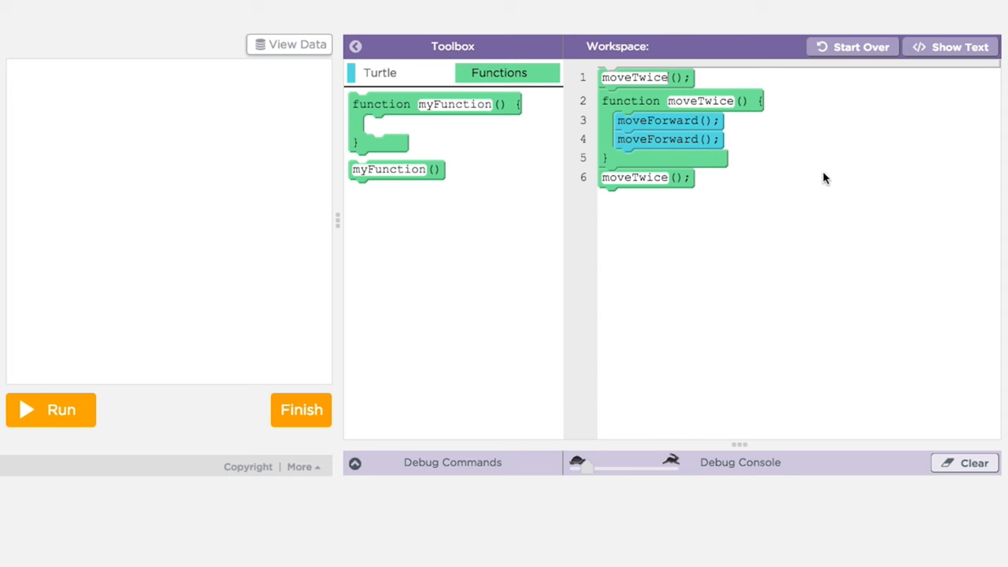
pyautogui.moveTo(642, 101)
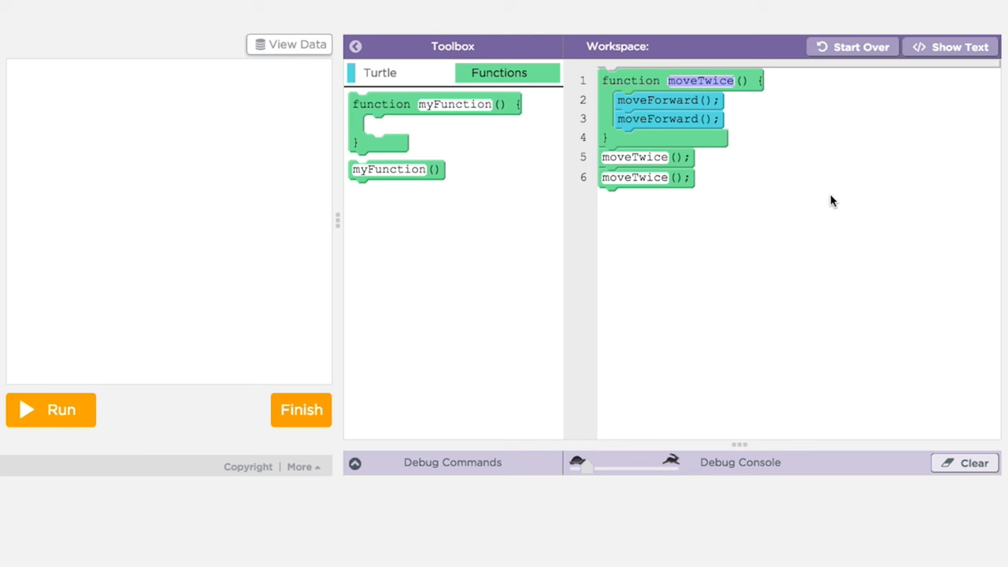
pyautogui.moveTo(758, 196)
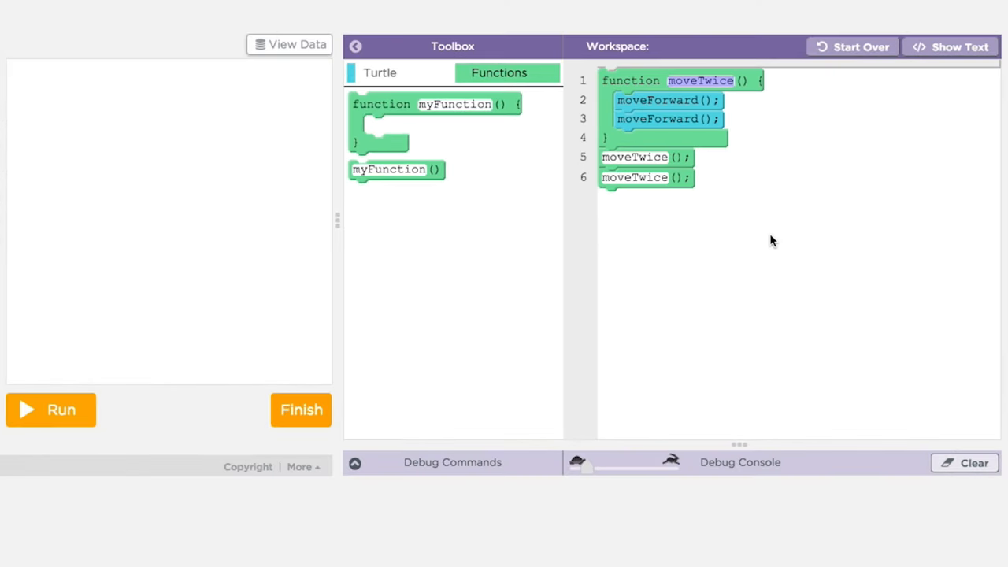
pyautogui.moveTo(726, 163)
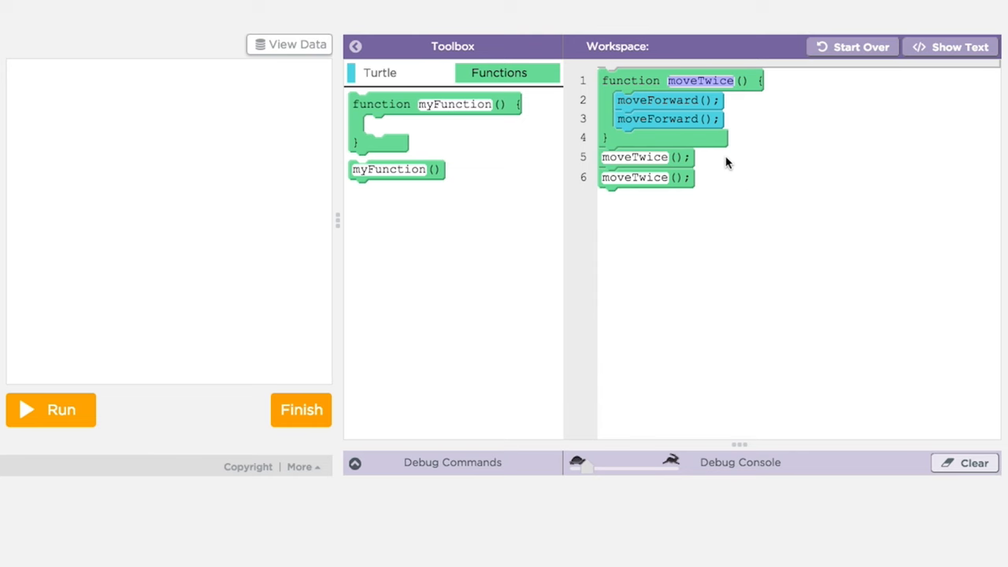
pyautogui.moveTo(606, 98)
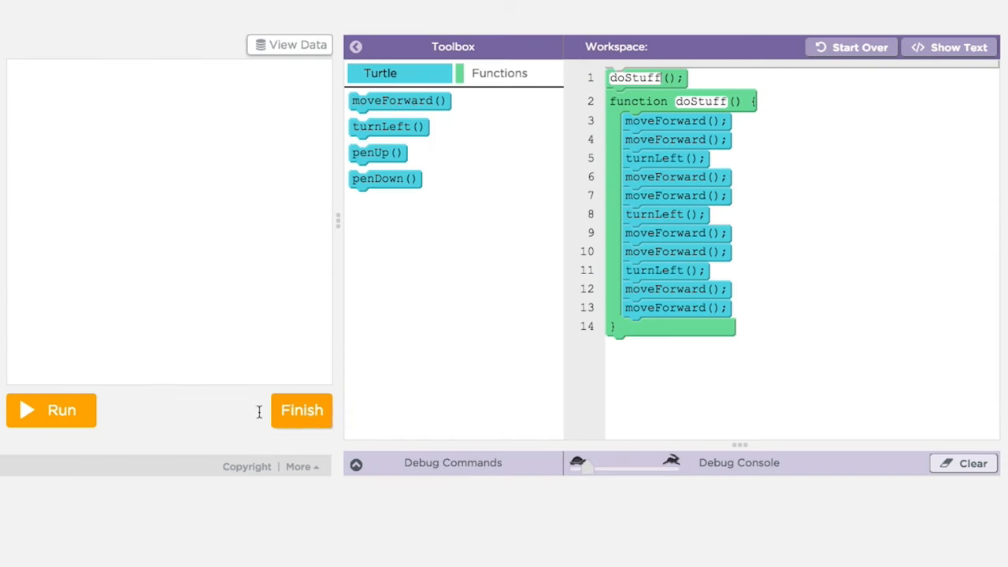
# Run to draw a square, then add another call block at the top renamed doStuff
pyautogui.click(50, 410)
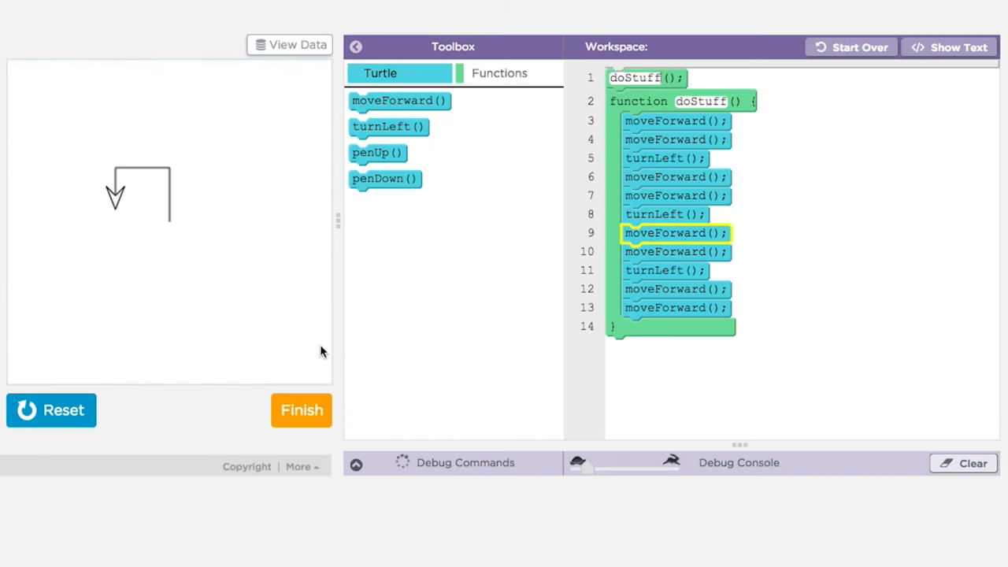
pyautogui.click(499, 72)
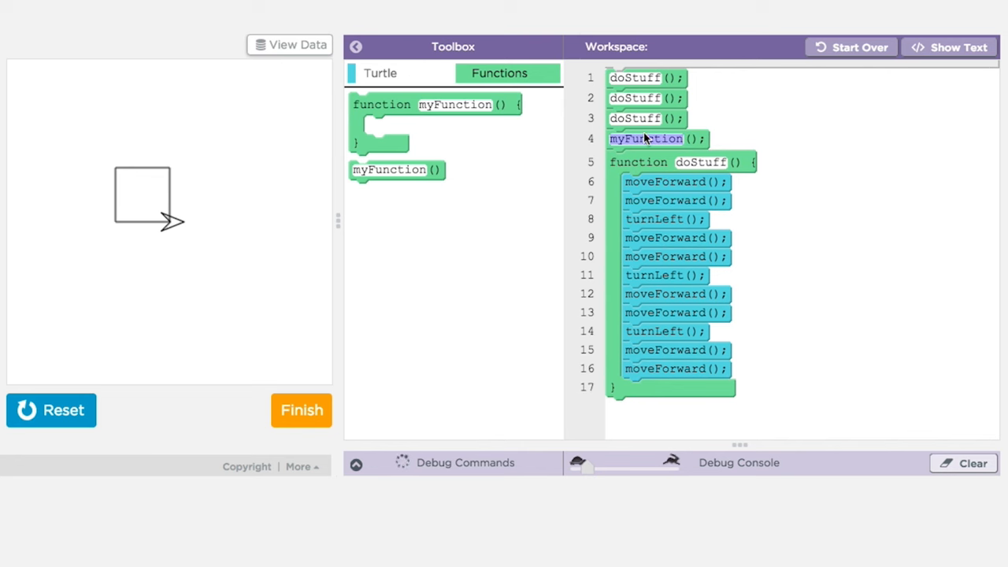
pyautogui.click(381, 73)
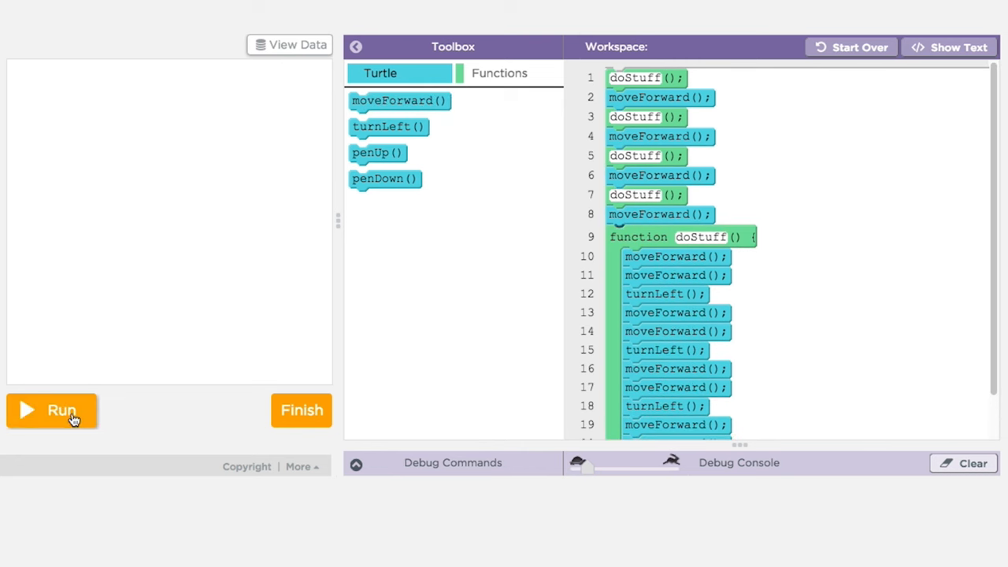
# Run the program alternating four doStuff() calls with moveForward() to draw repeated squares
pyautogui.click(51, 410)
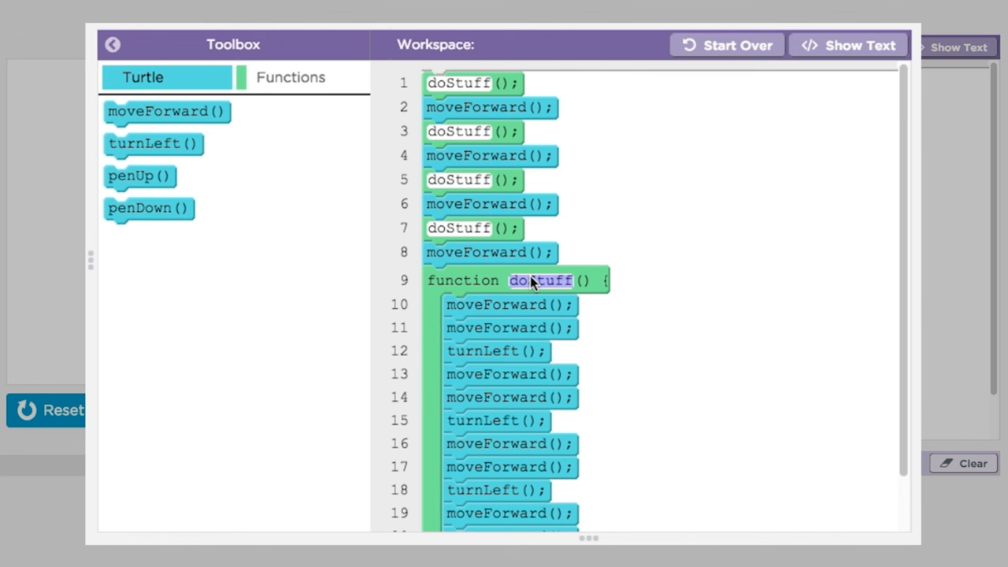
# Rename the doStuff definition to drawSquare, leaving the four calls unchanged
pyautogui.write('drawS')
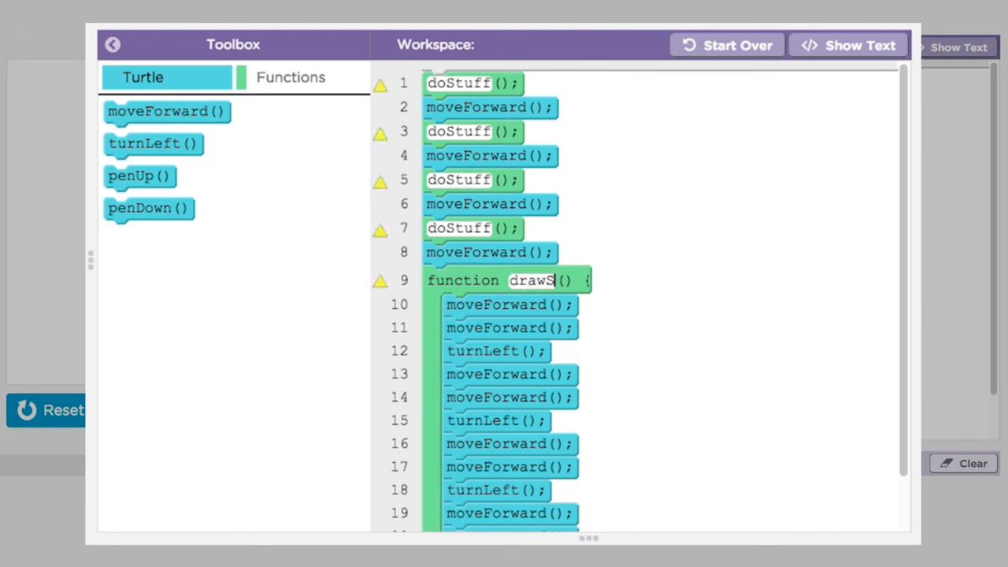
pyautogui.write('quare')
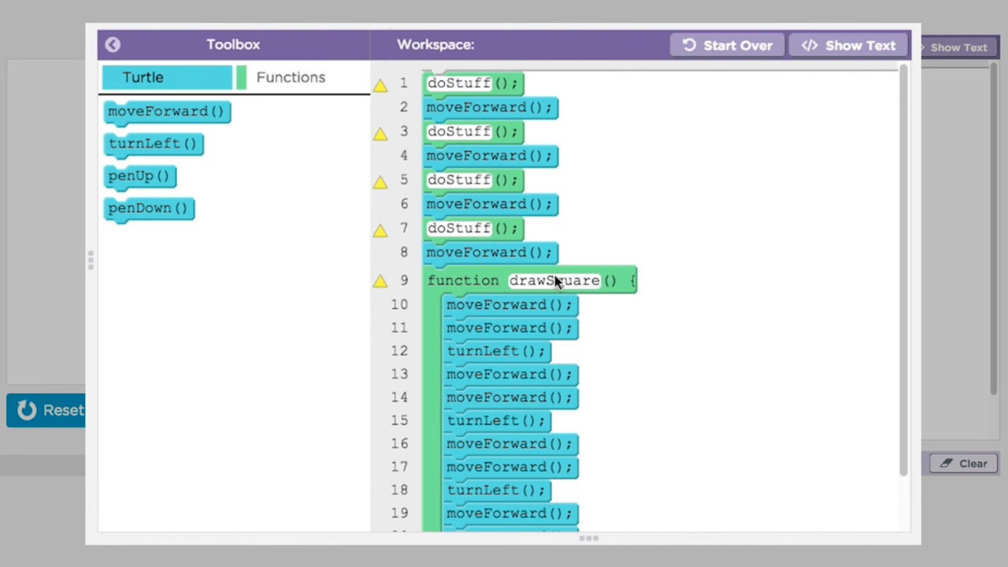
pyautogui.doubleClick(554, 280)
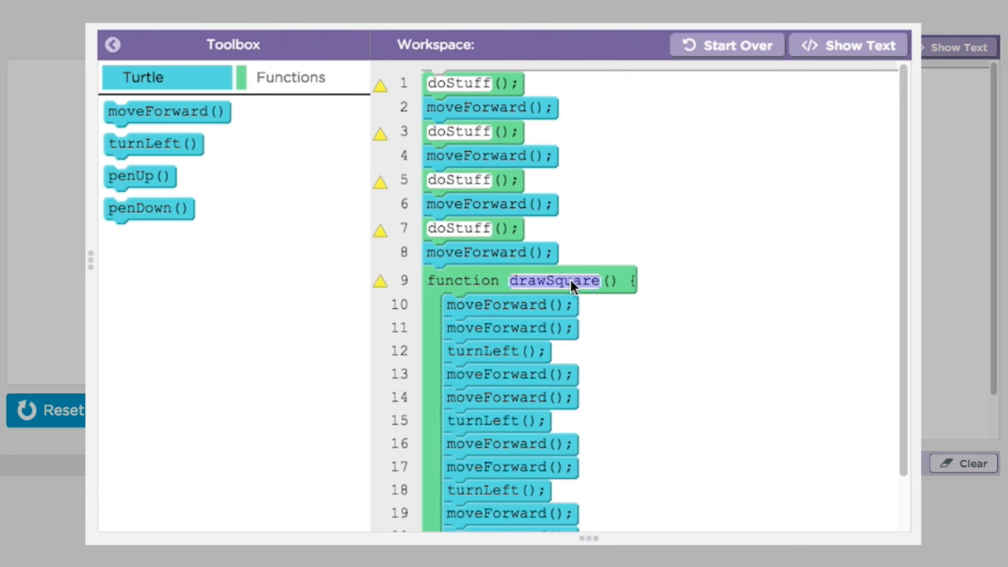